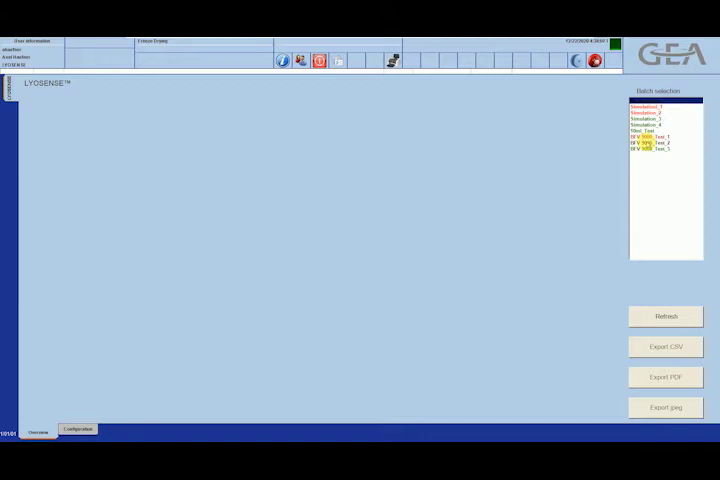
# - Select the Simulation 2ml Vial batch to display its batch details
pyautogui.click(660, 131)
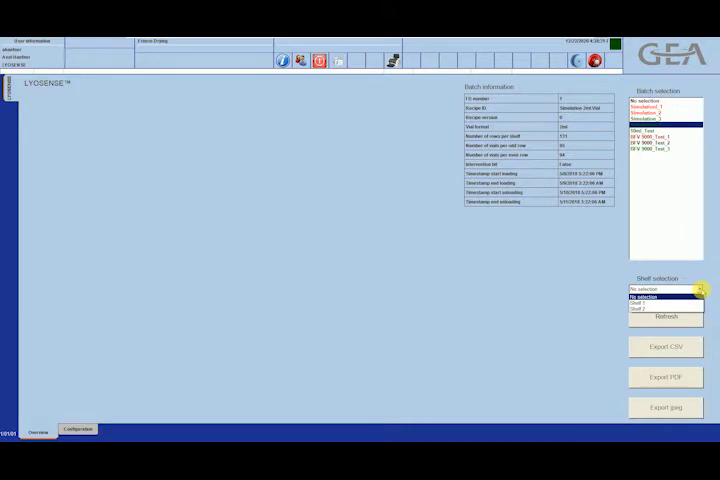
# - Choose Shelf 1 and refresh to load its residual-moisture heat map
pyautogui.click(667, 299)
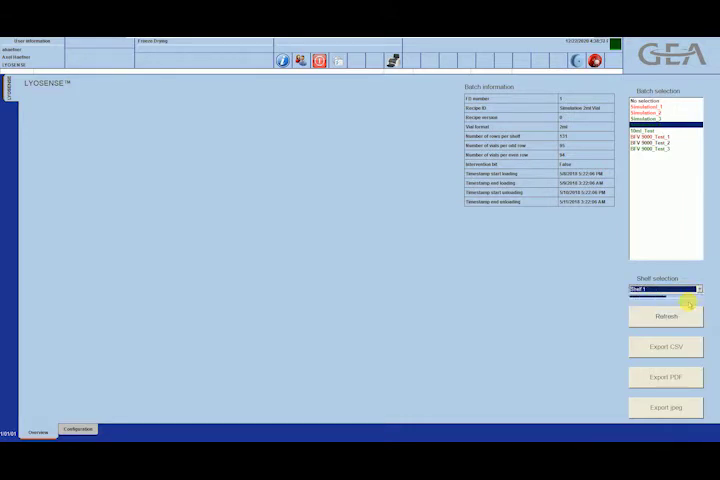
pyautogui.click(665, 316)
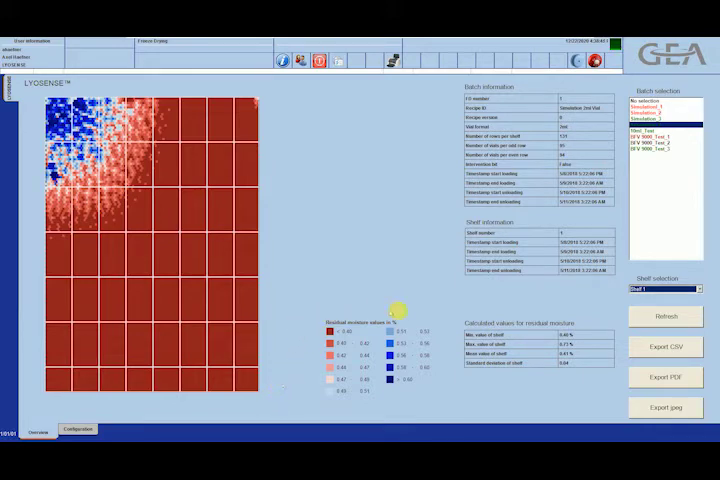
pyautogui.moveTo(315, 340)
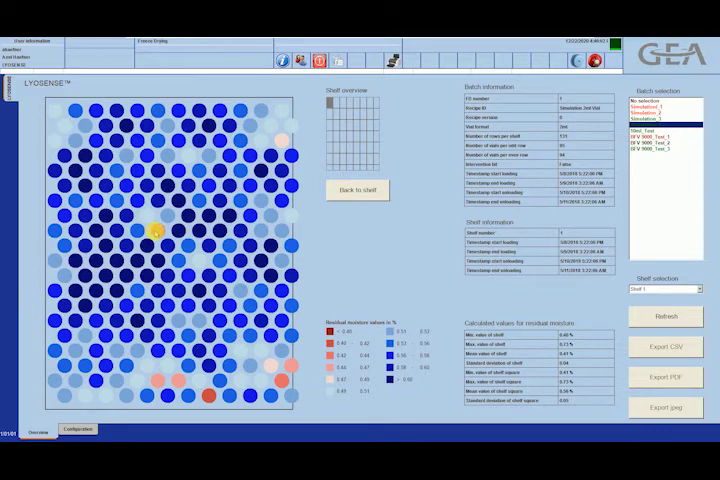
# - Pick a vial in the zoomed square to show its information, 0.46% residual moisture
pyautogui.click(163, 231)
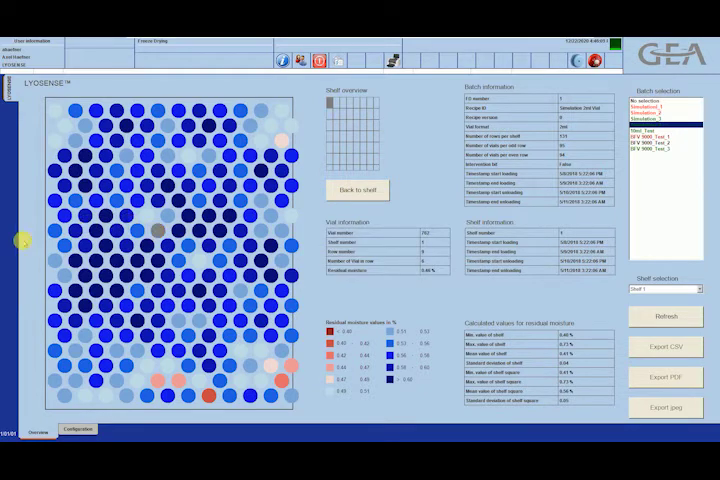